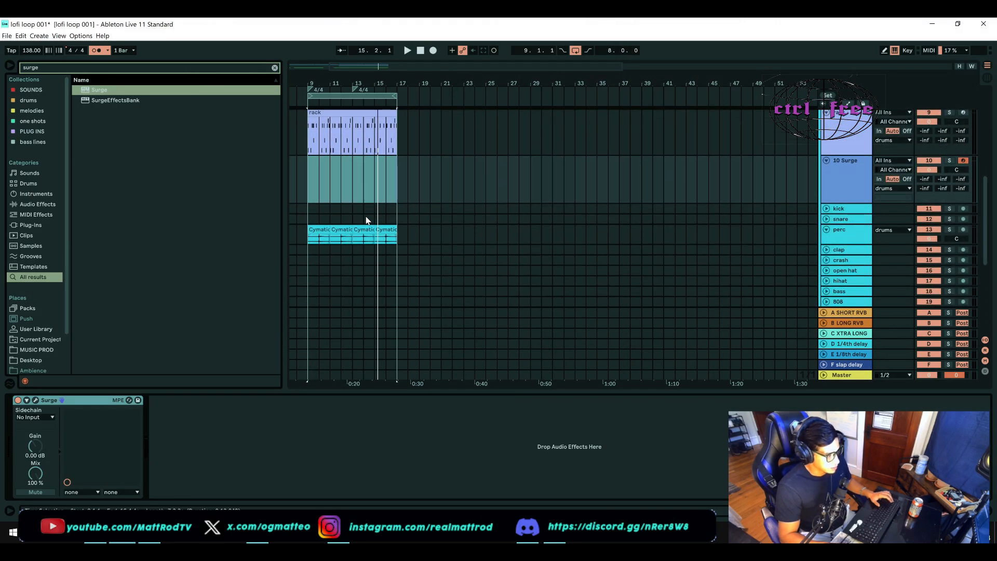
mouse_move(352, 248)
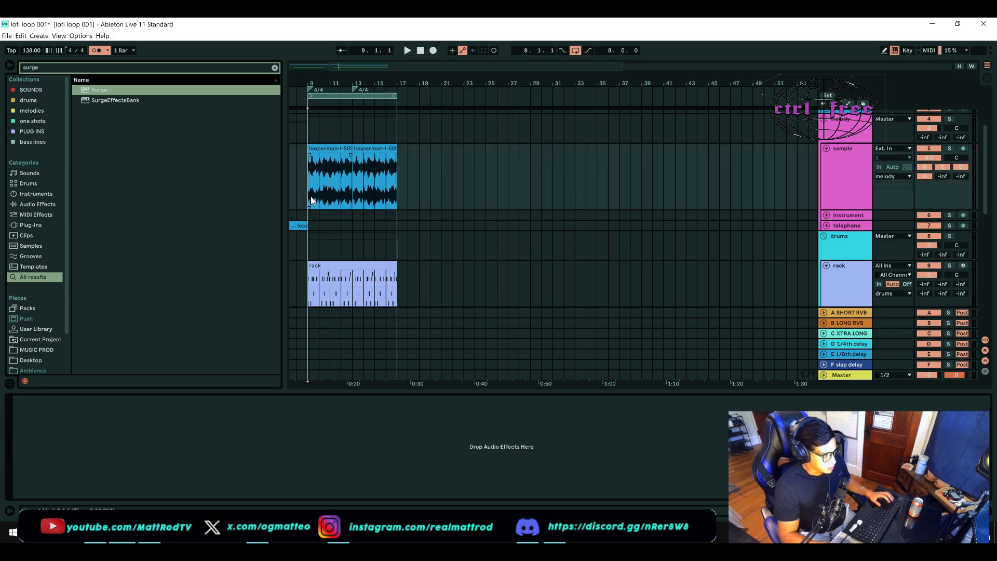
Start loop playback and raise a send level on the looperman sample track
click(407, 50)
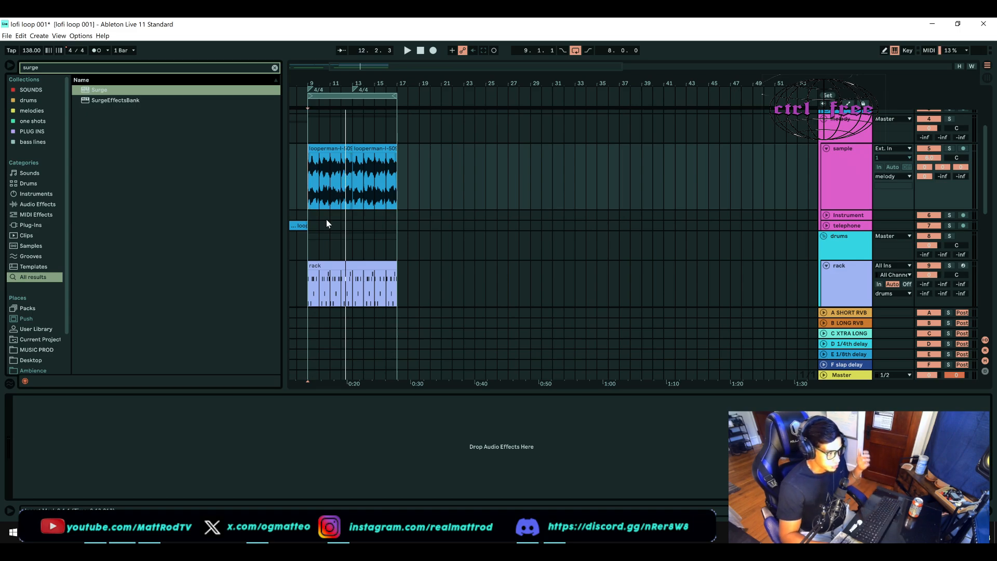
mouse_move(297, 274)
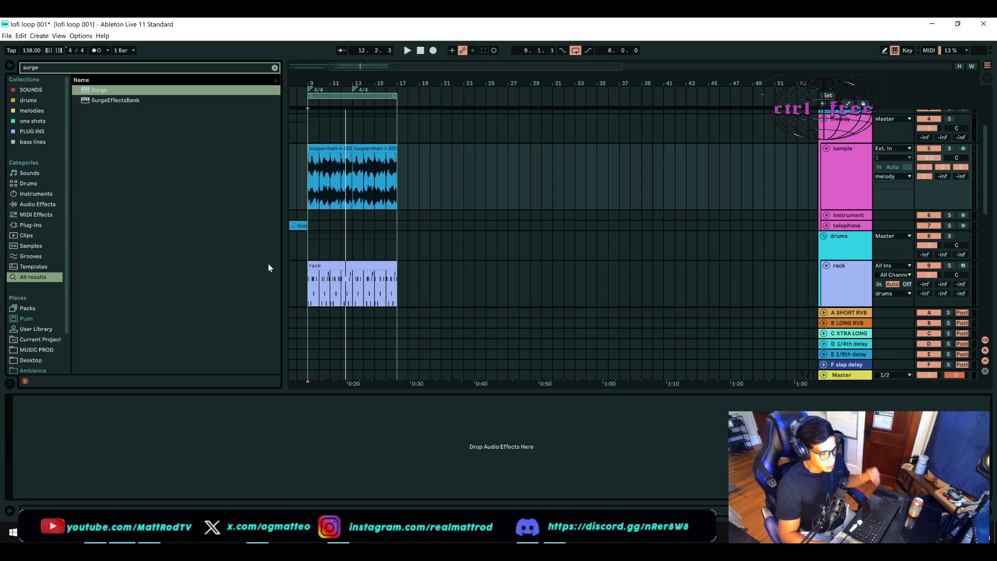
mouse_move(856, 194)
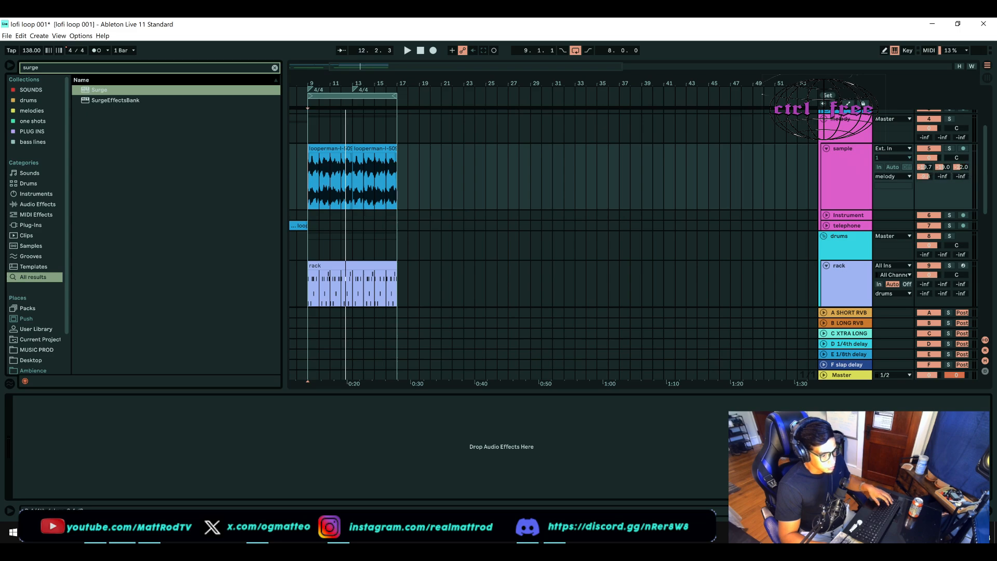
click(406, 50)
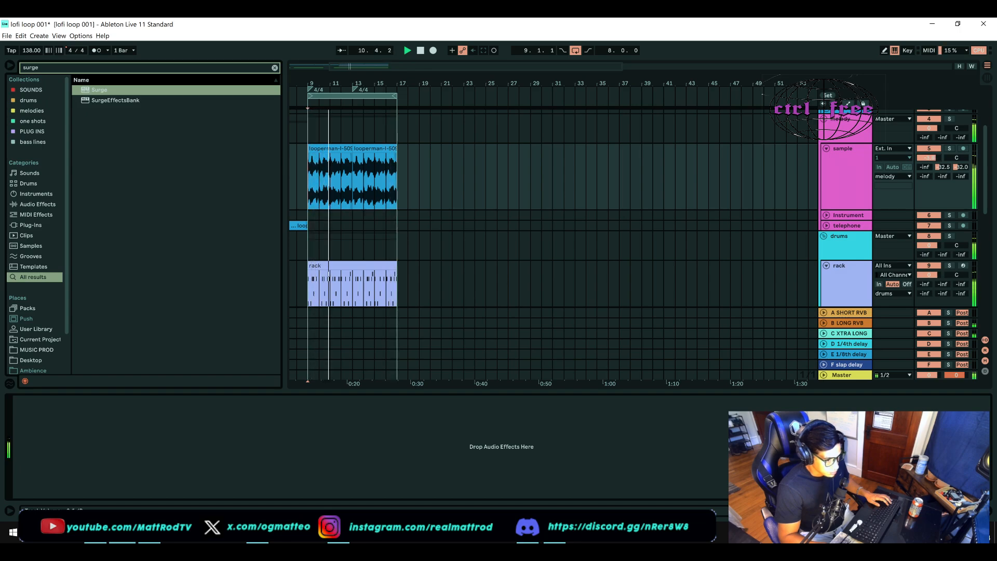
Select the sample track to audition the raised send levels
click(420, 49)
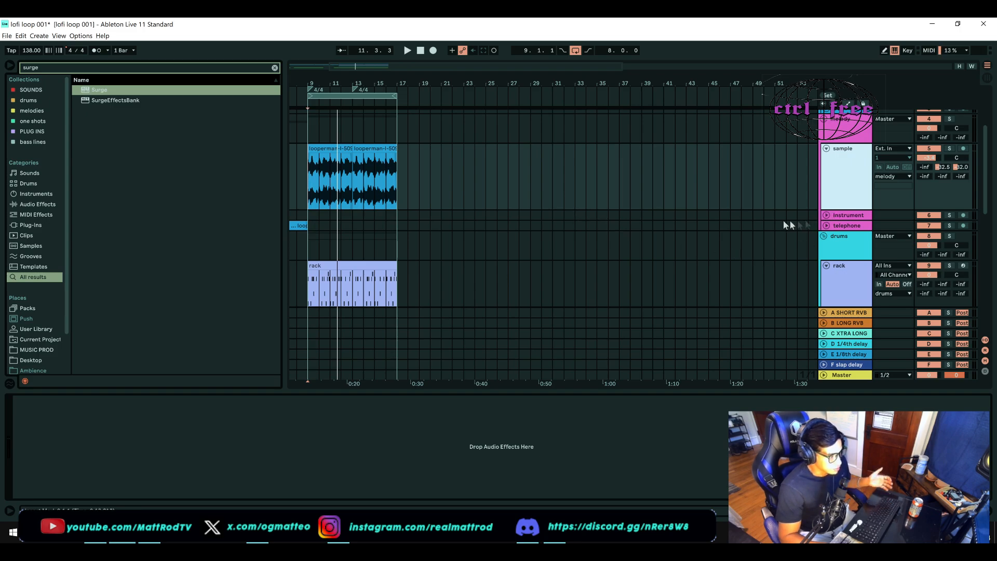
mouse_move(811, 209)
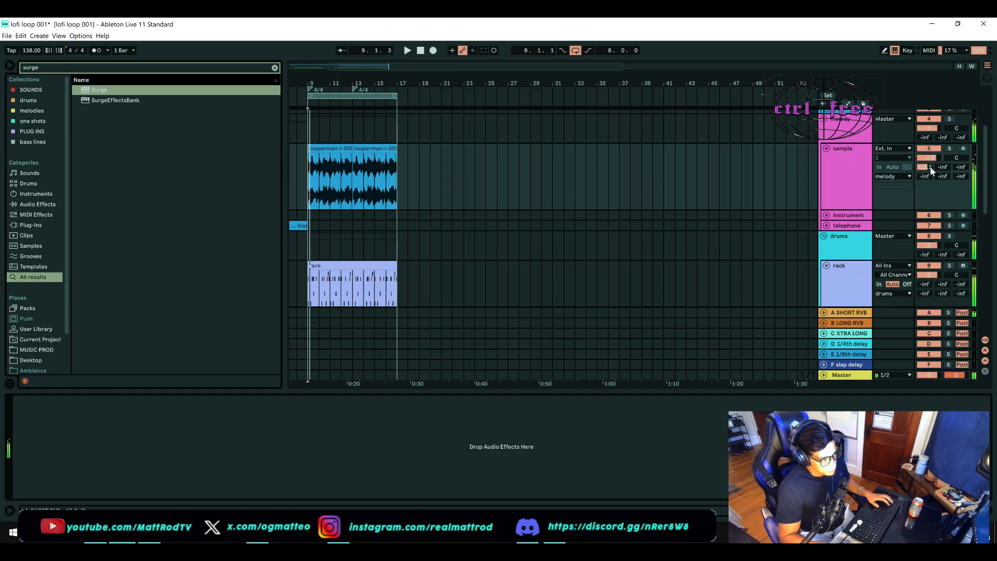
mouse_move(894, 216)
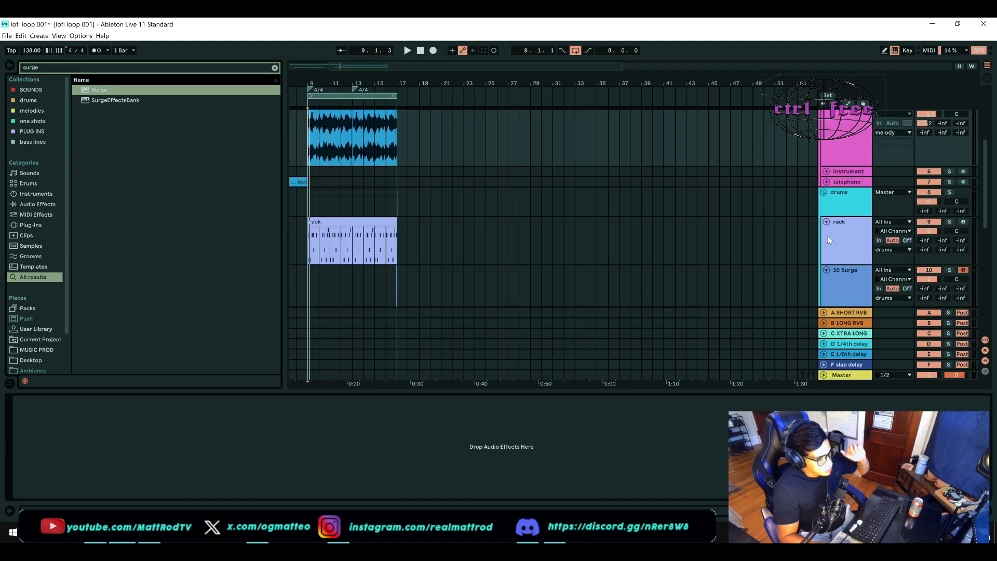
mouse_move(811, 259)
text(phaser)
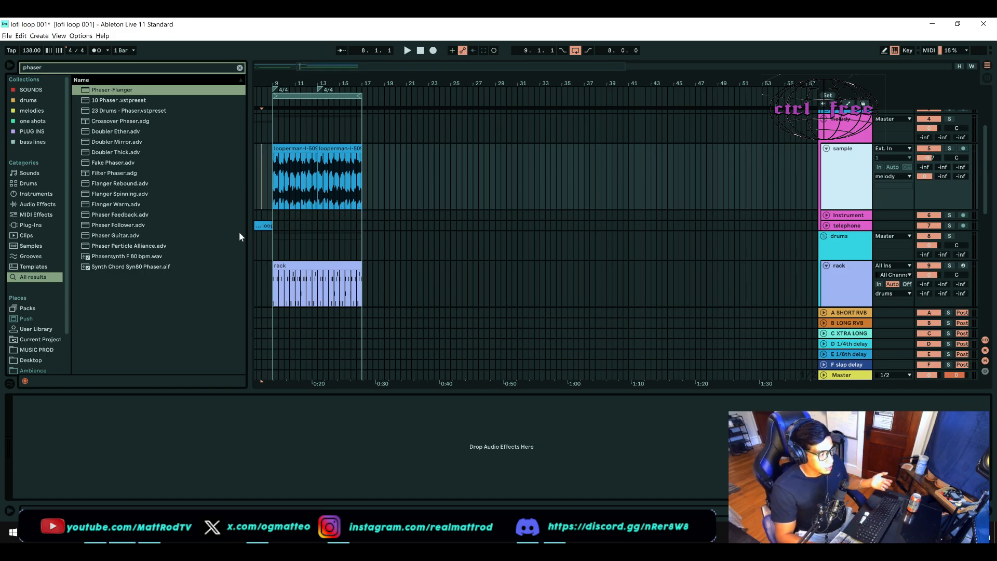
click(406, 50)
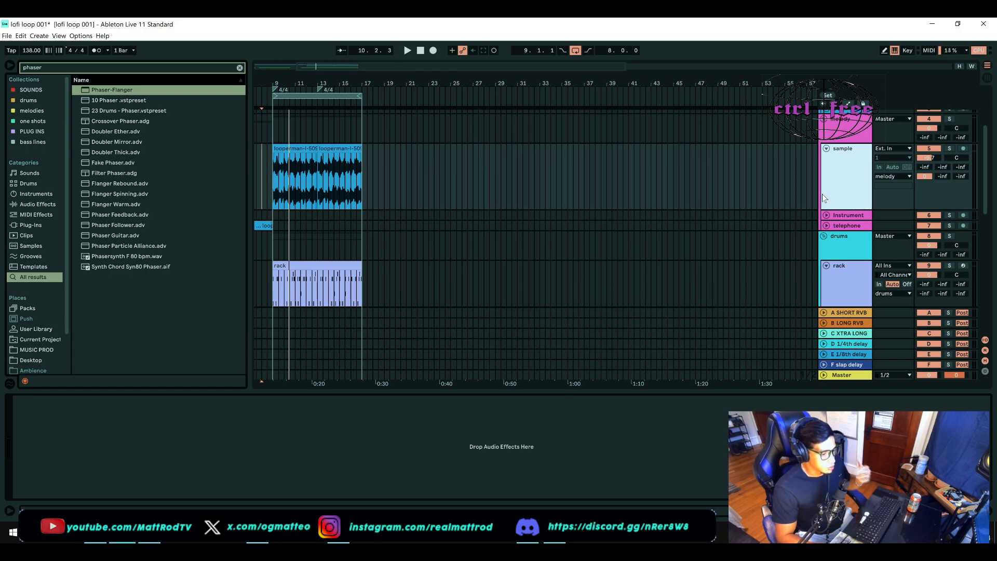
mouse_move(857, 184)
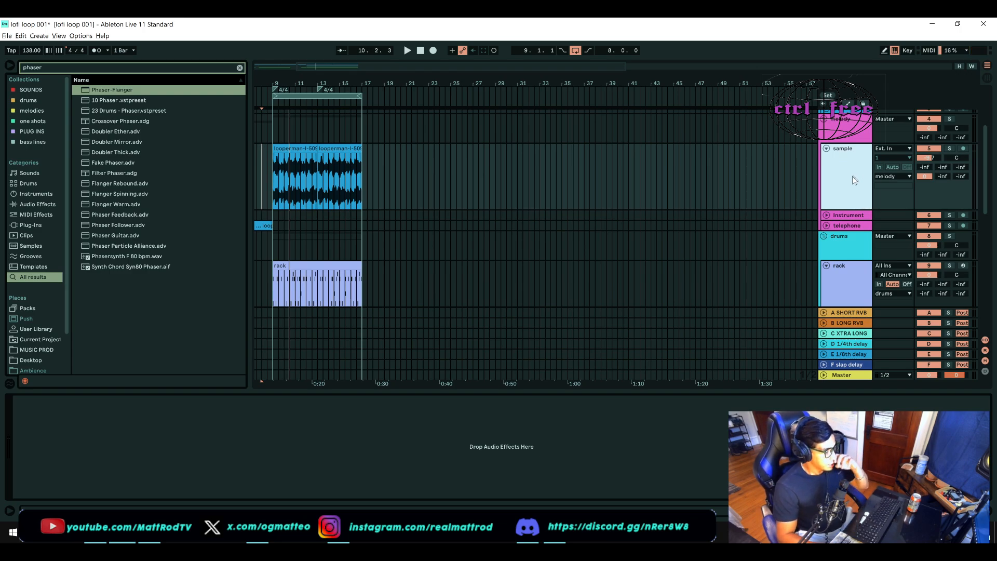
Duplicate the sample track via its header context menu
right_click(842, 148)
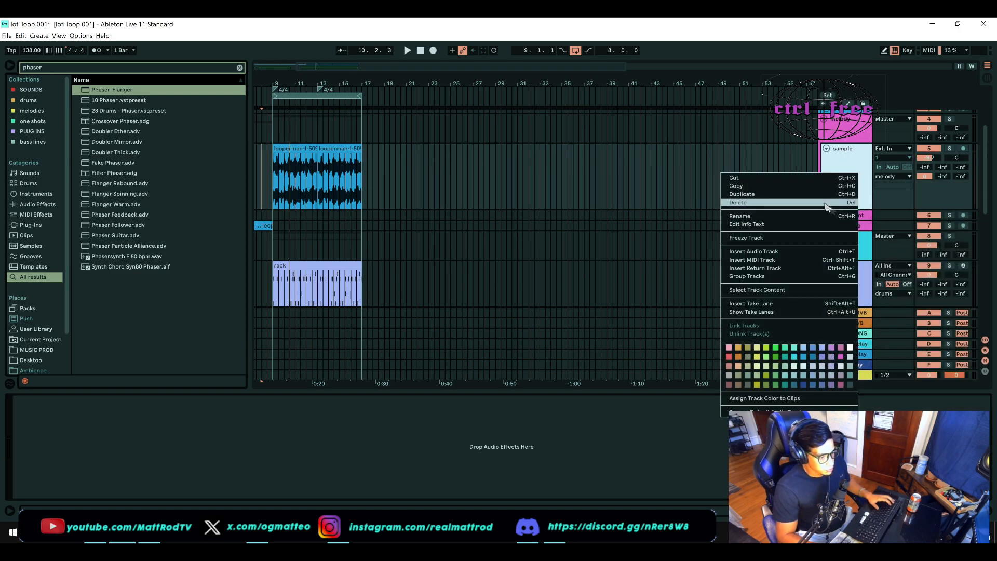
click(741, 194)
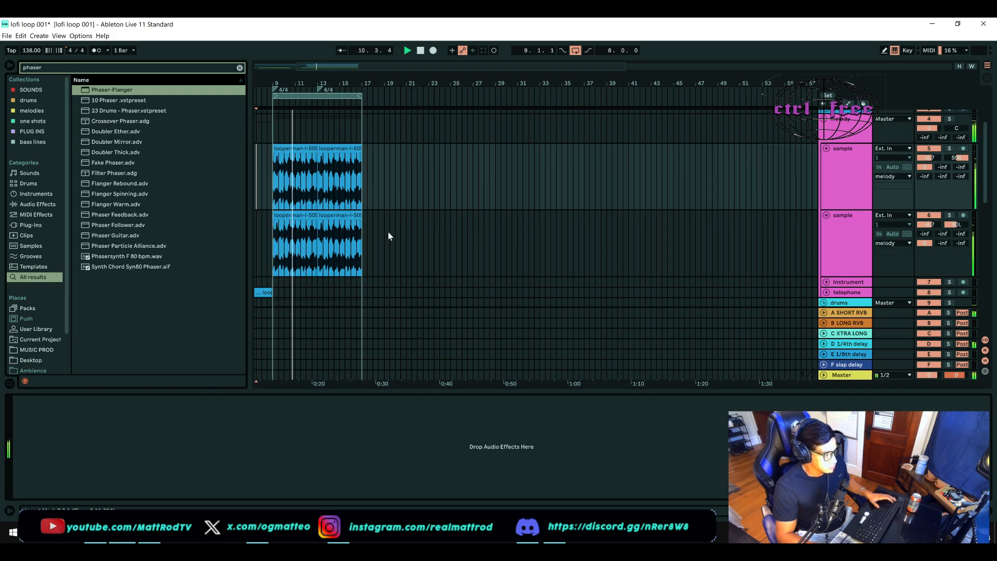
Load the Phaser-Flanger effect from the Browser onto the selected sample track
click(434, 50)
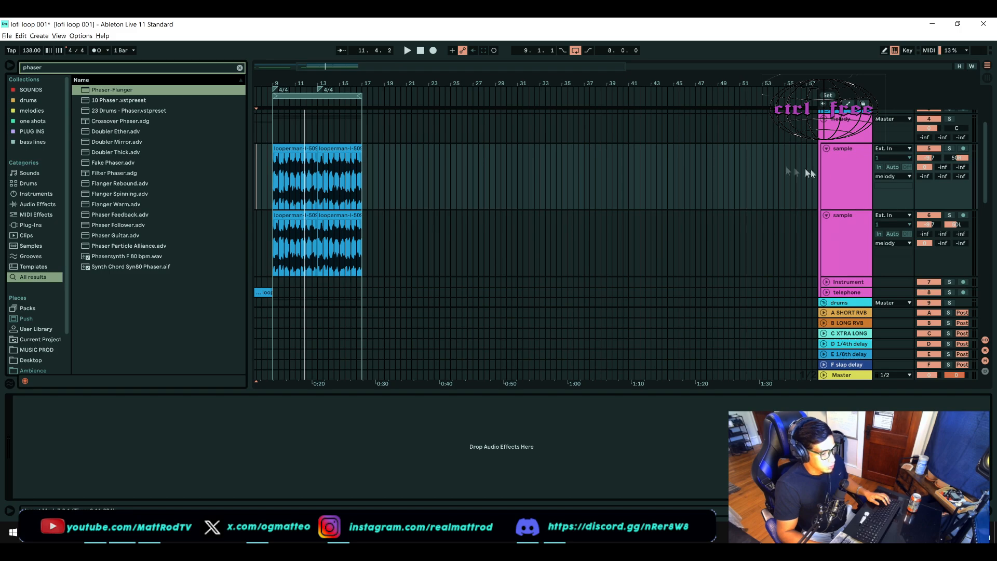
double_click(112, 89)
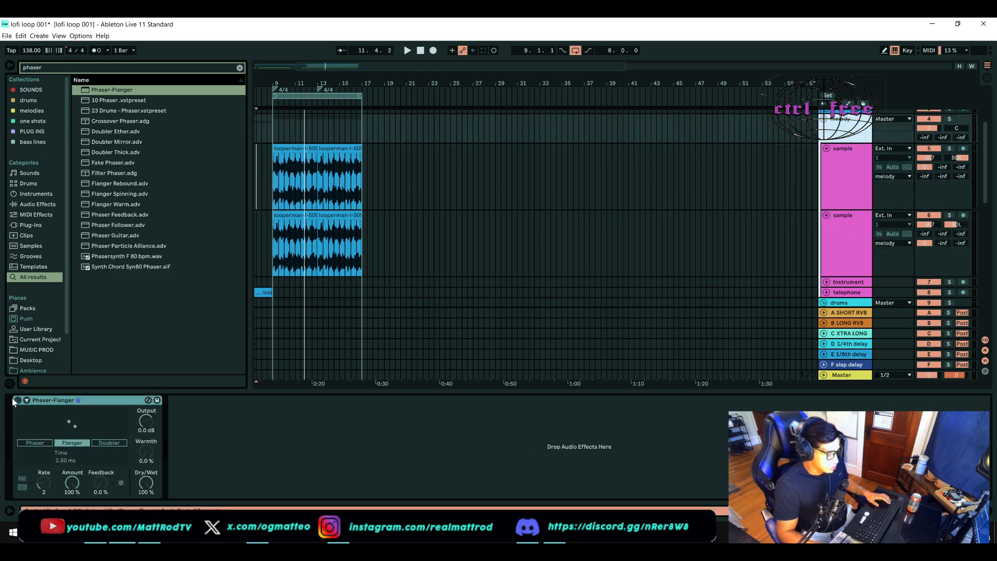